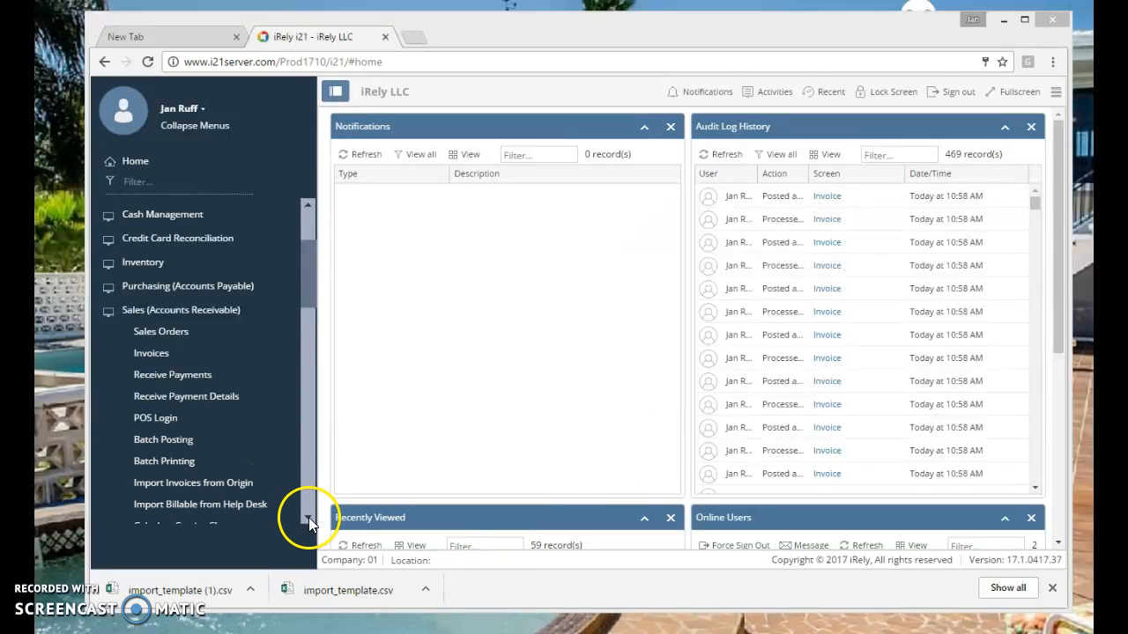
scroll("down", 3)
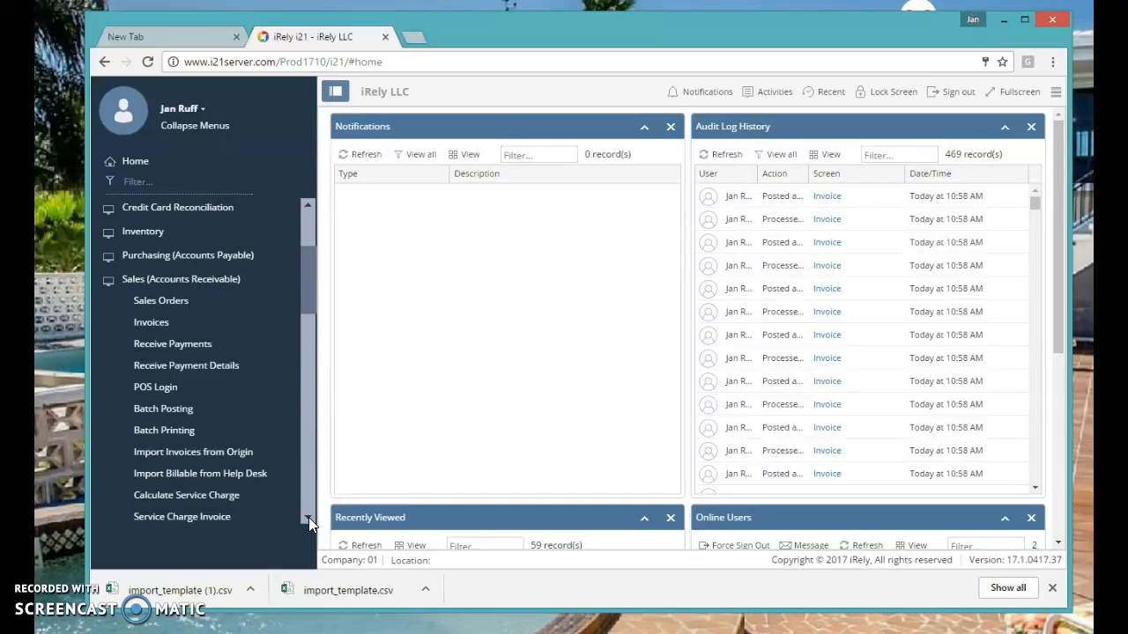
mouse_move(224, 279)
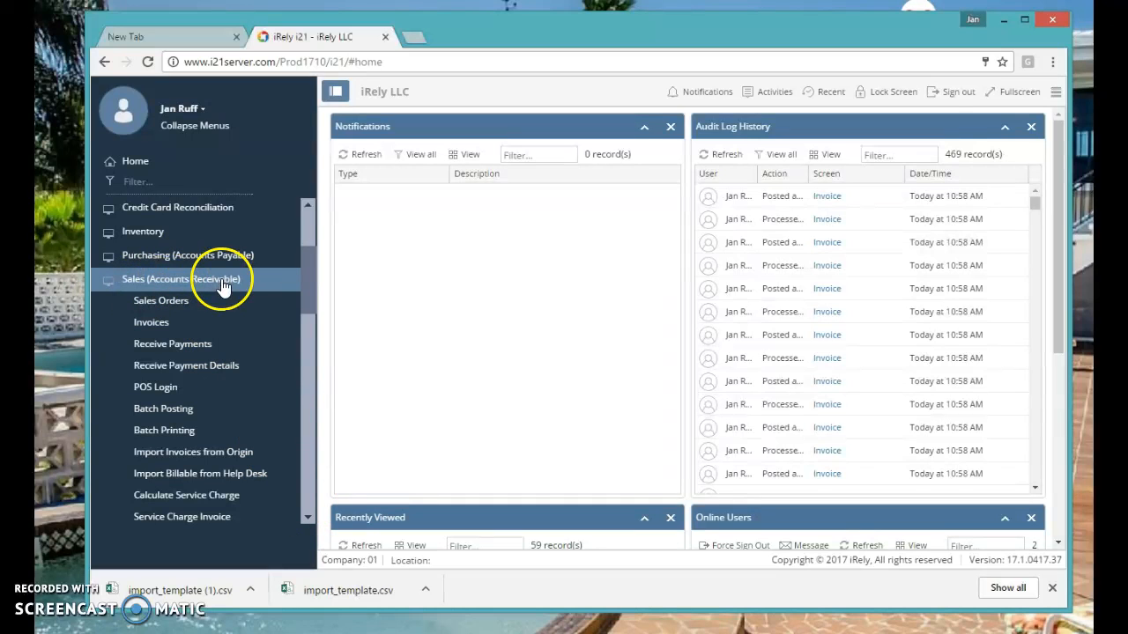
mouse_move(317, 533)
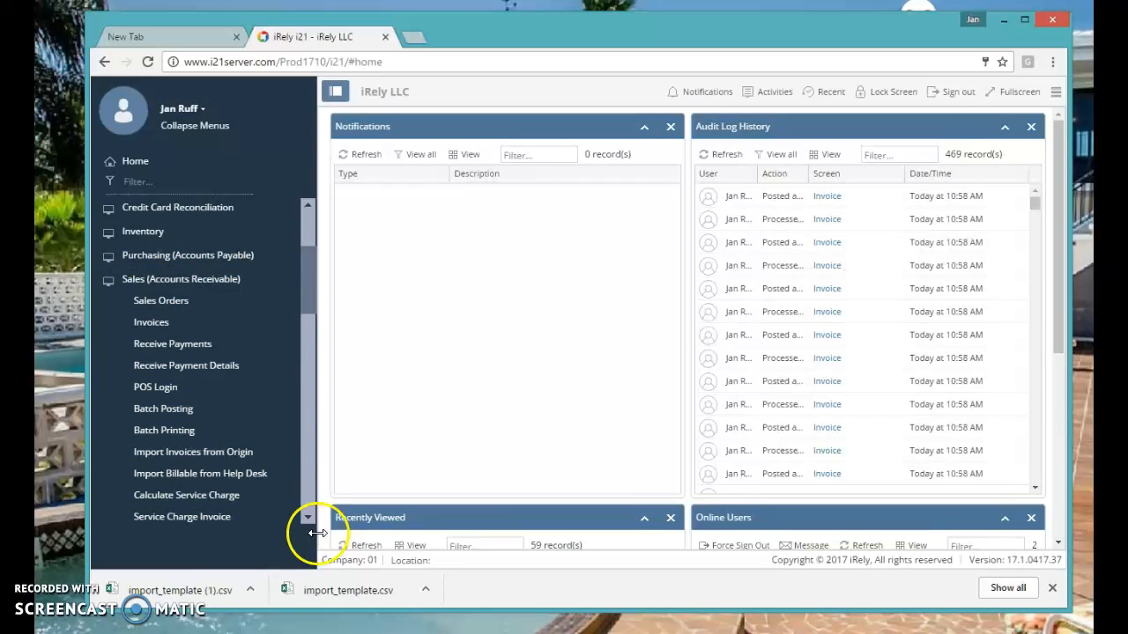
scroll("down", 3)
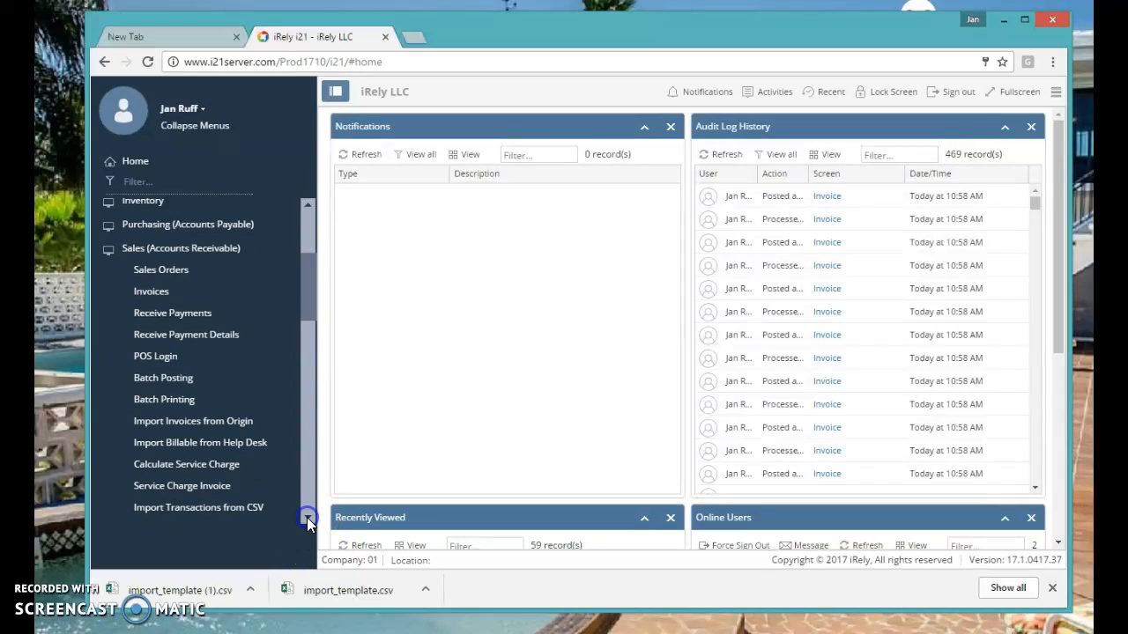
scroll("down", 3)
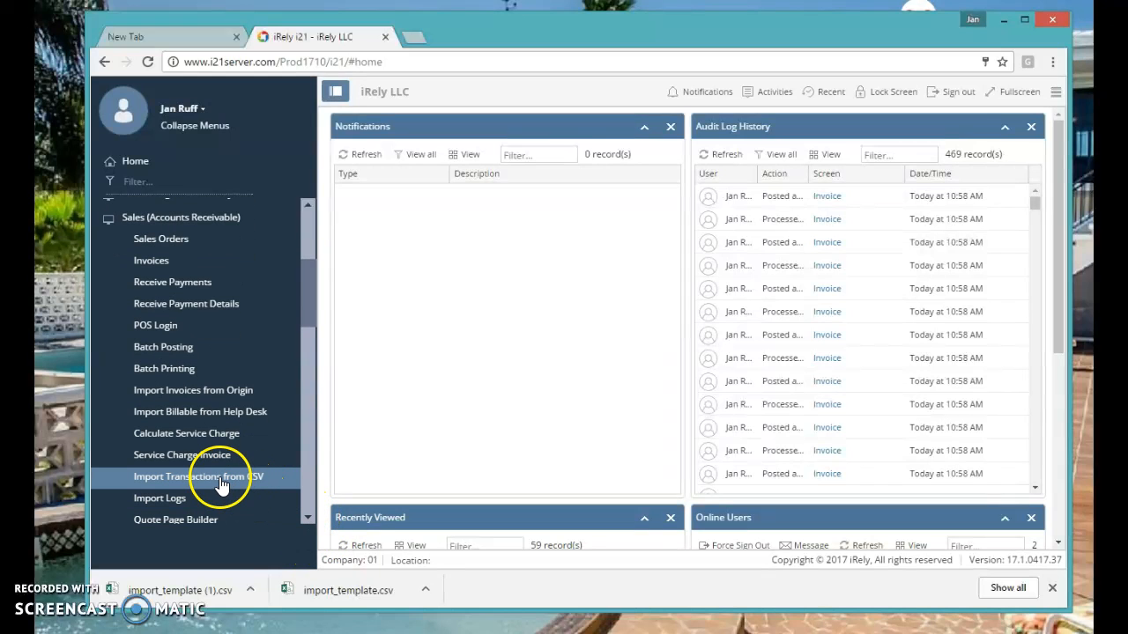
left_click(198, 476)
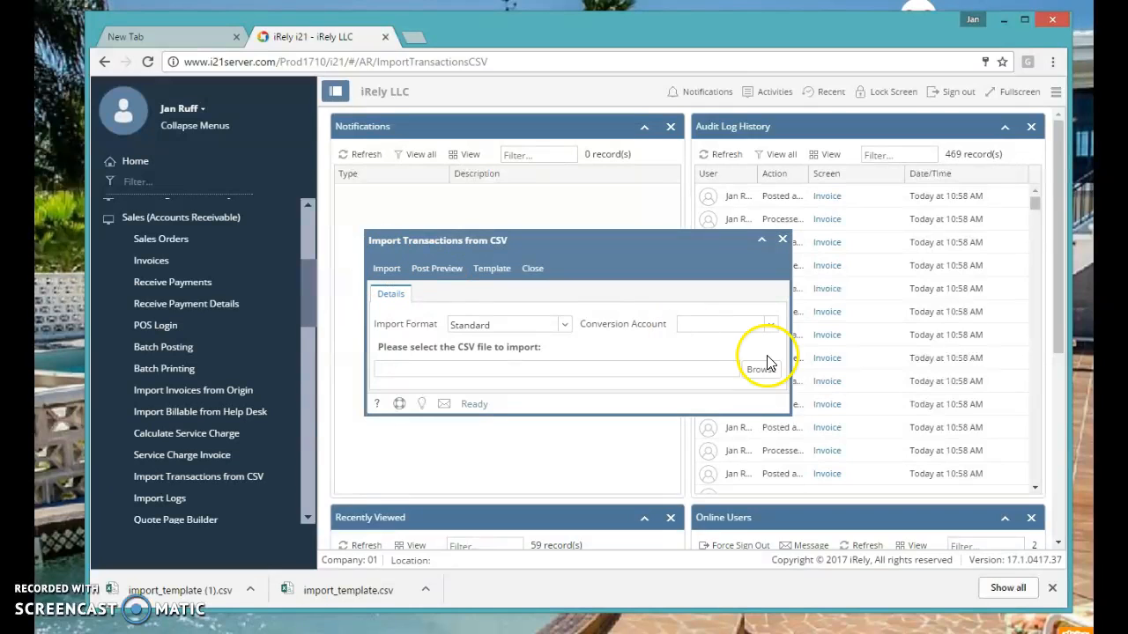
left_click(770, 325)
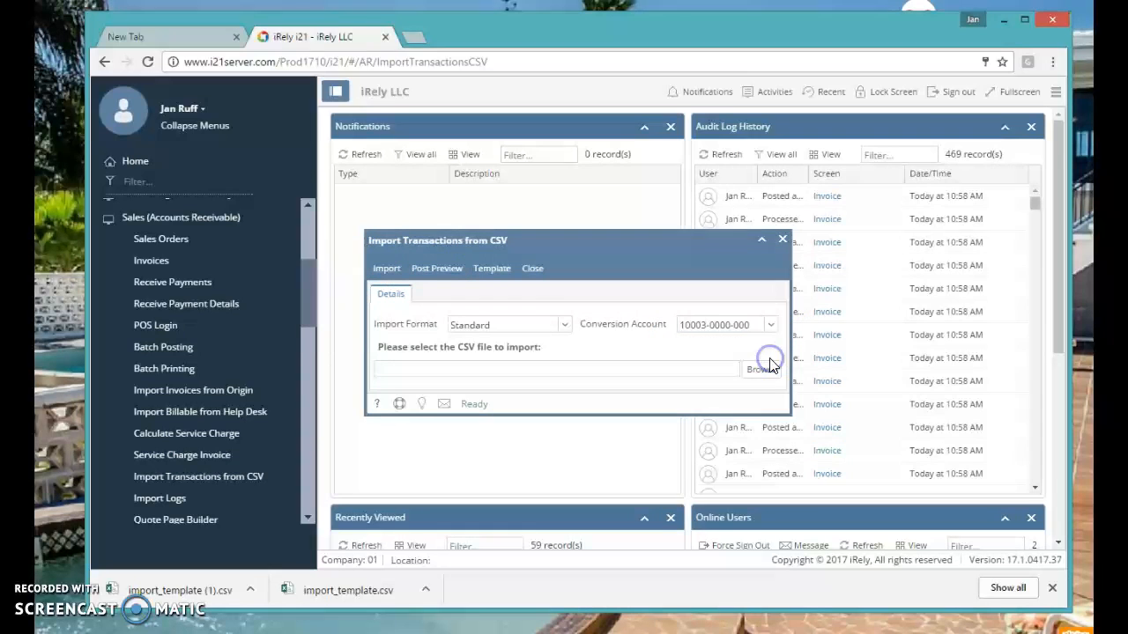
mouse_move(759, 357)
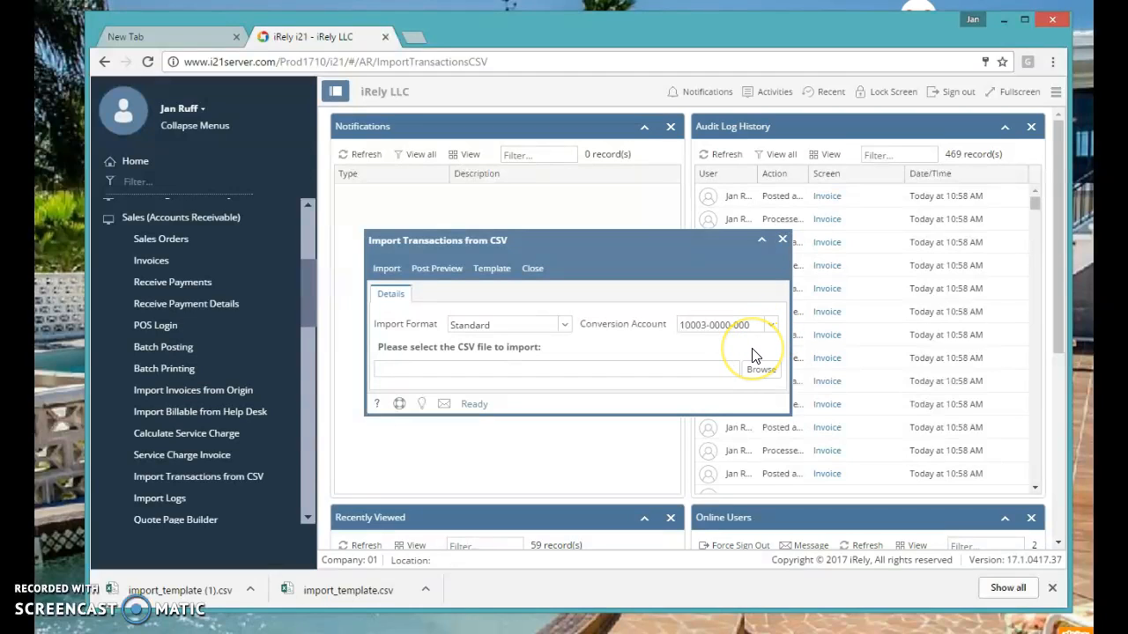
mouse_move(754, 352)
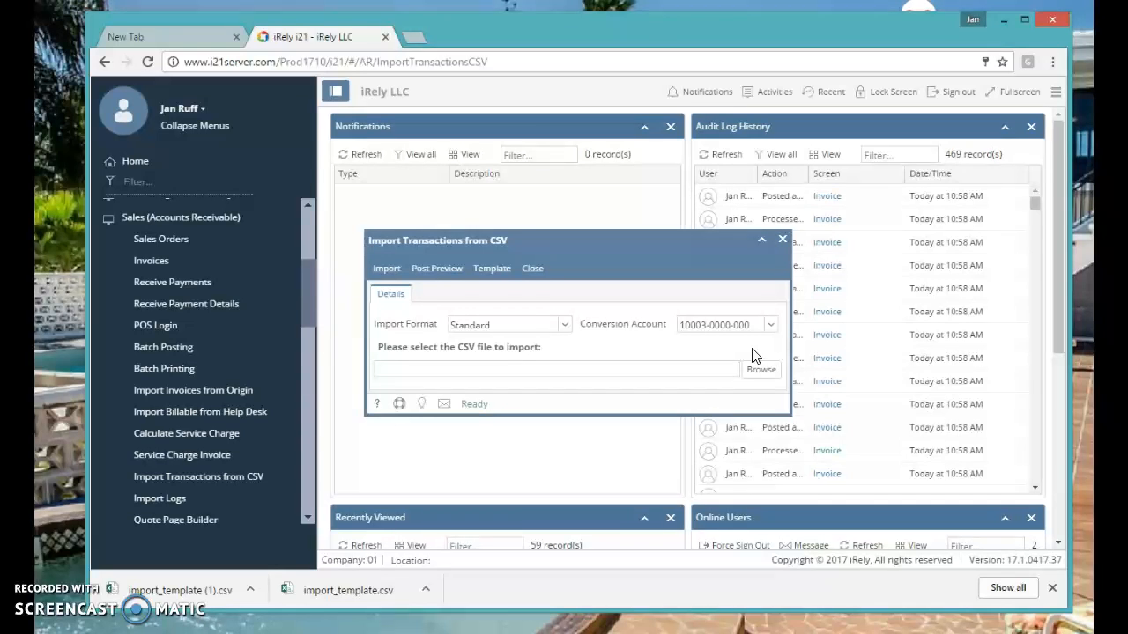
mouse_move(761, 369)
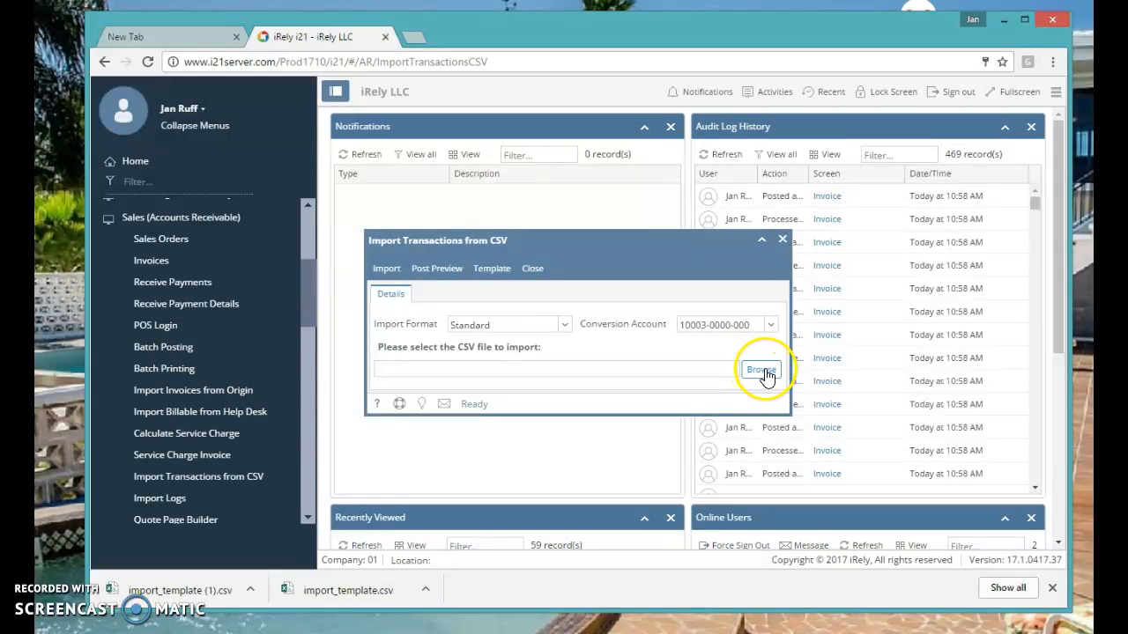
Step: Browse to and select InvoiceImportTemplatesampletest.csv as the import file
left_click(760, 370)
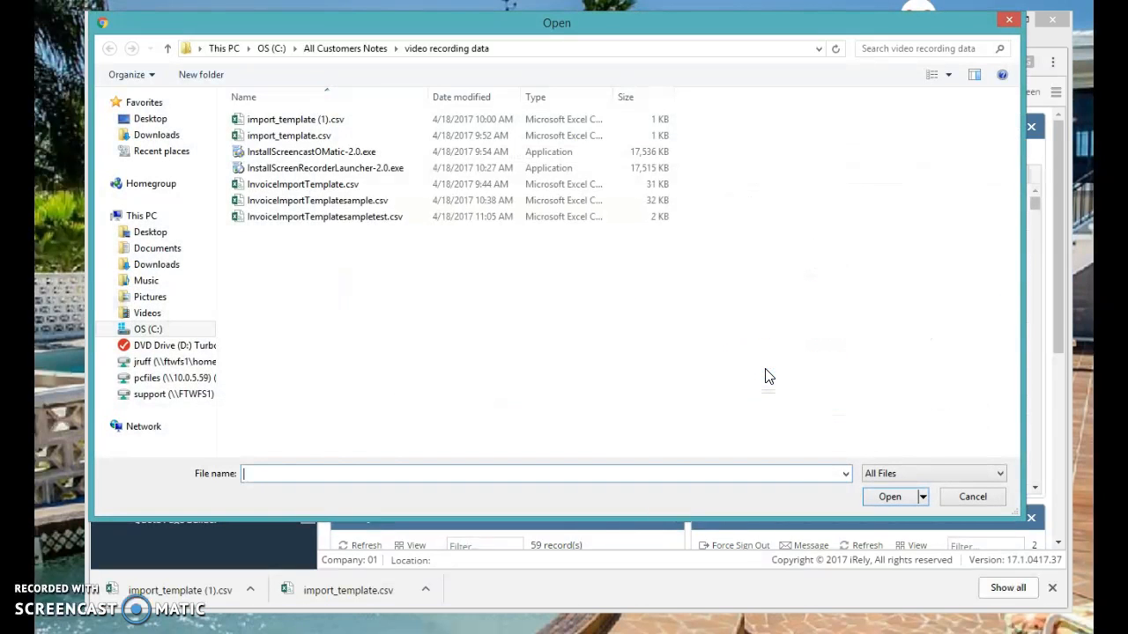
left_click(325, 217)
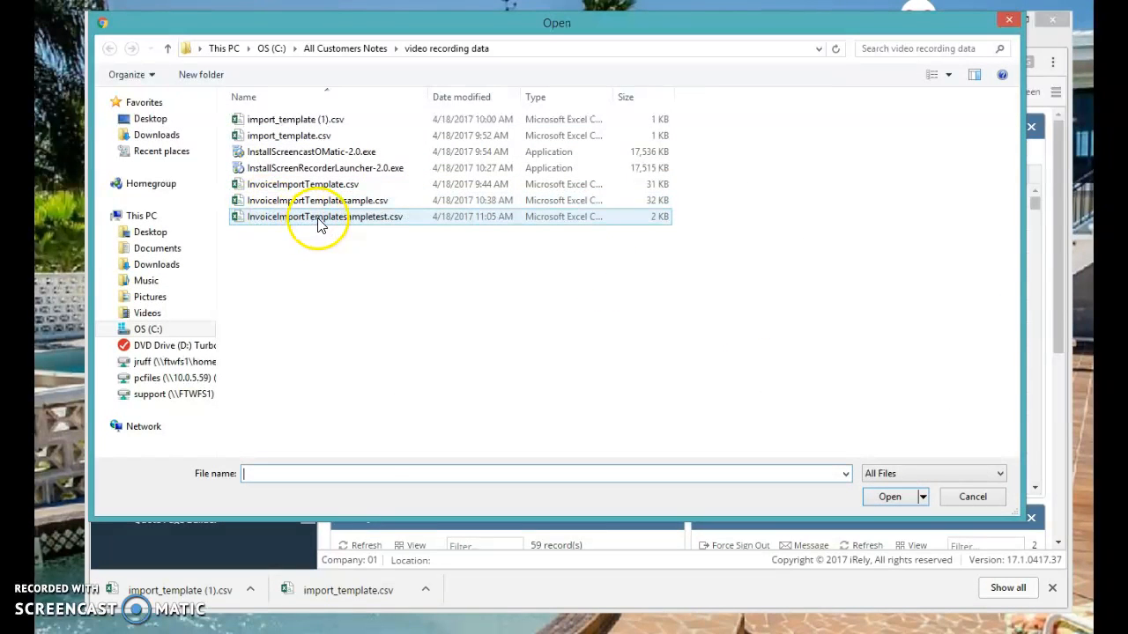
left_click(889, 497)
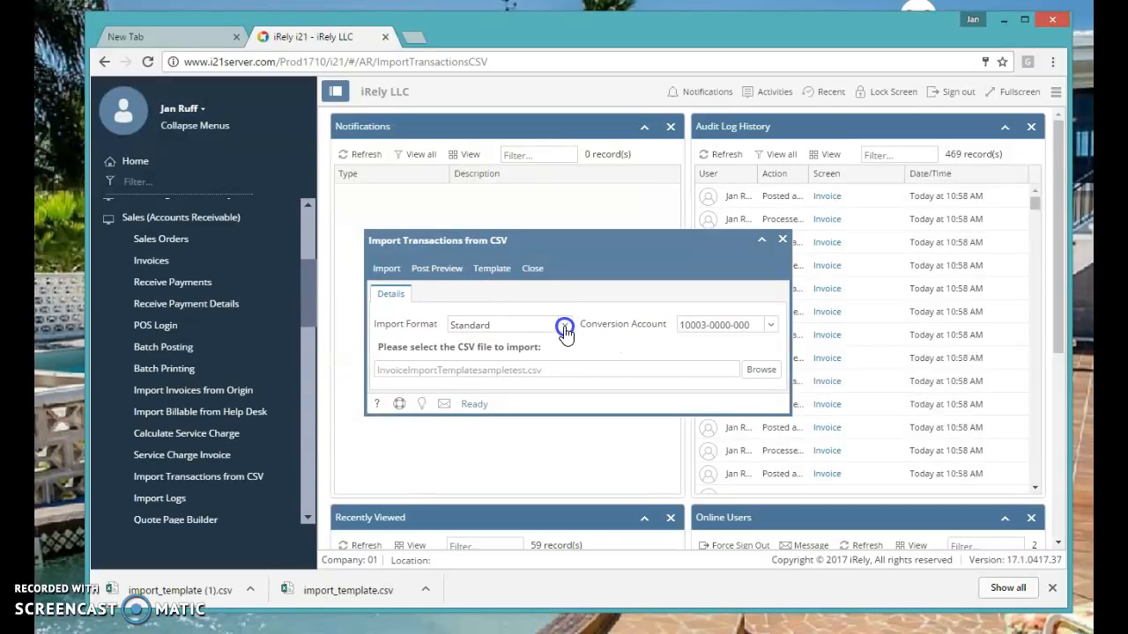
Step: Keep the Standard import format and run the CSV invoice import
left_click(563, 325)
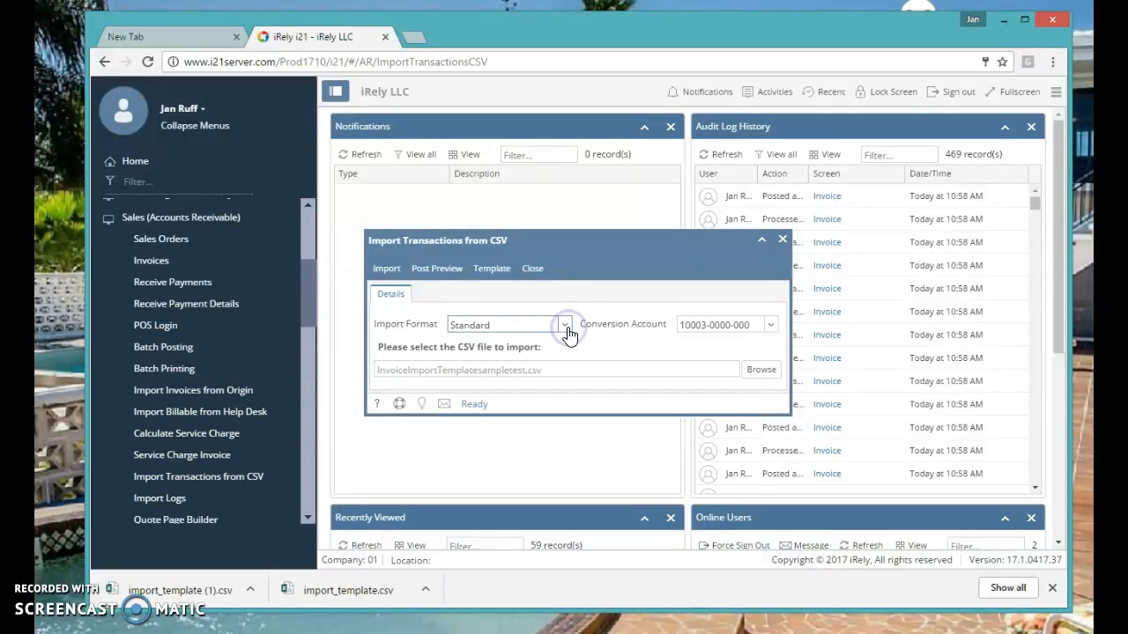
mouse_move(387, 268)
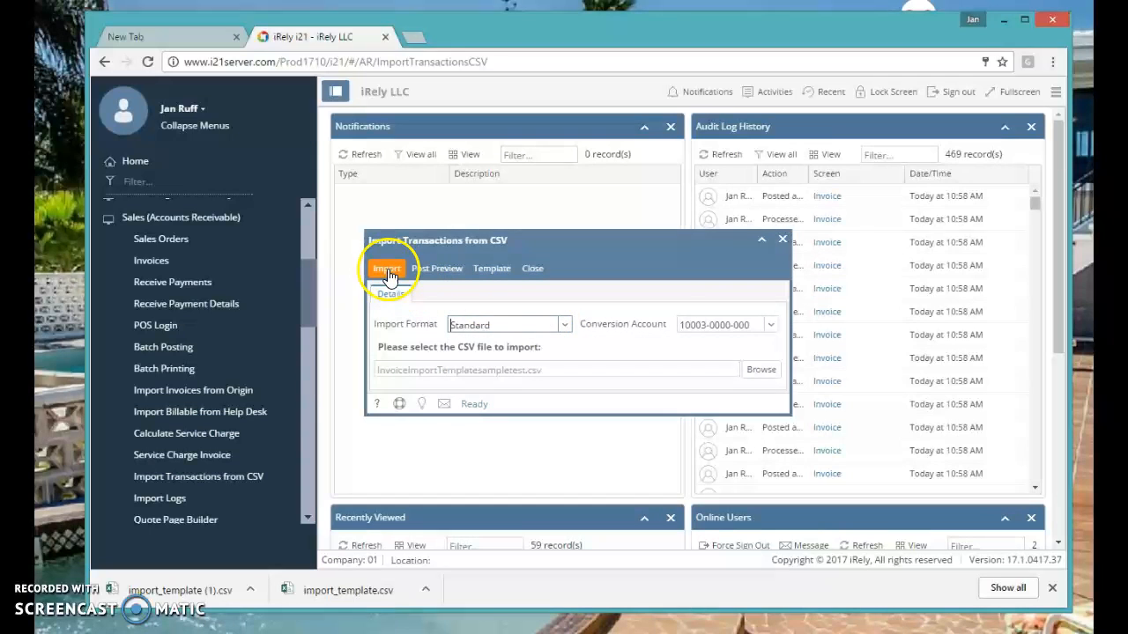
left_click(386, 267)
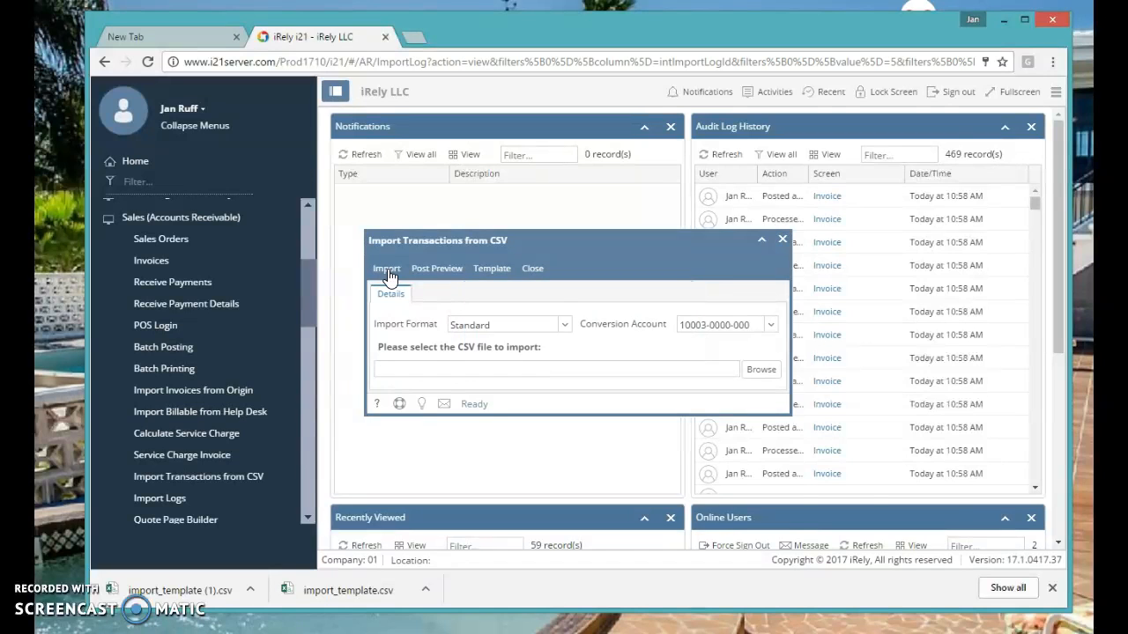
left_click(387, 267)
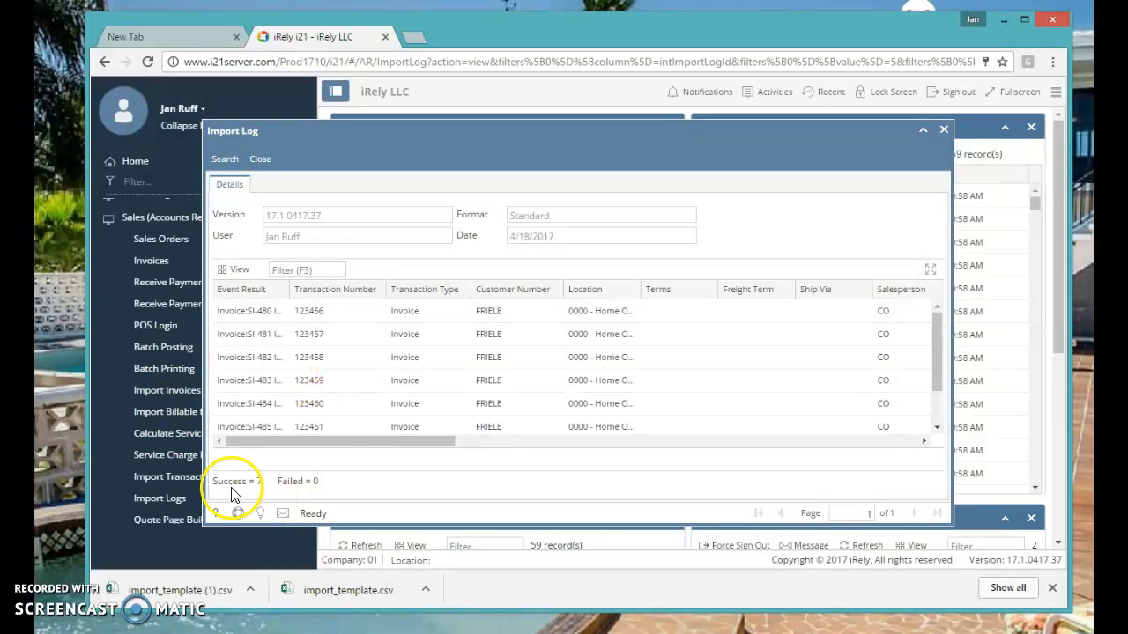
mouse_move(302, 494)
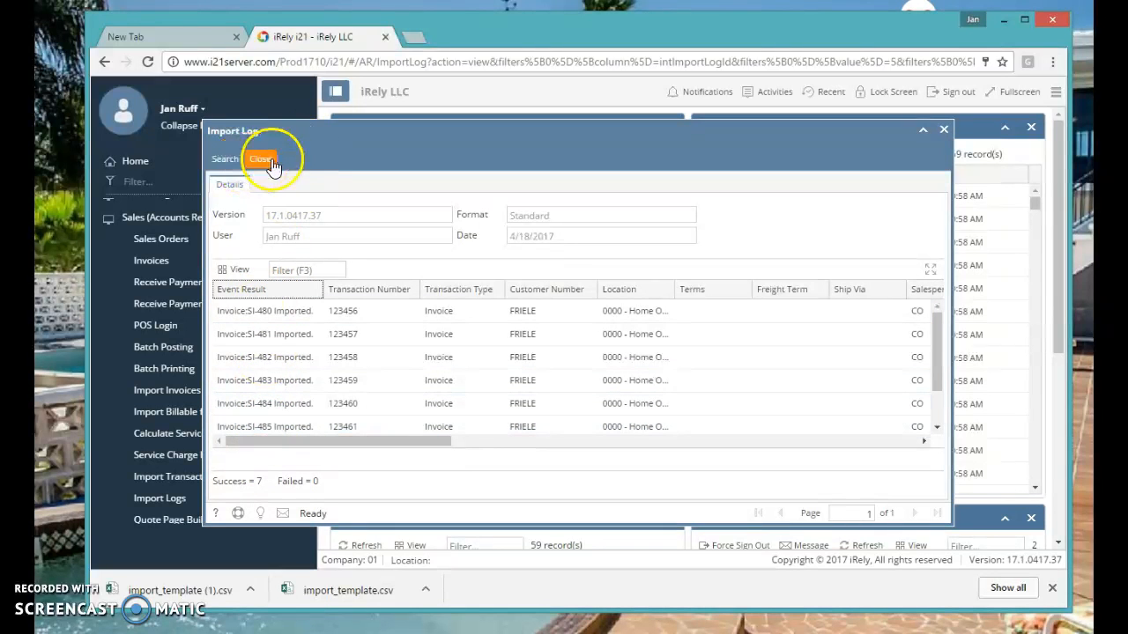
Step: Close the Import Log after it reports 7 successes and 0 failures
left_click(262, 159)
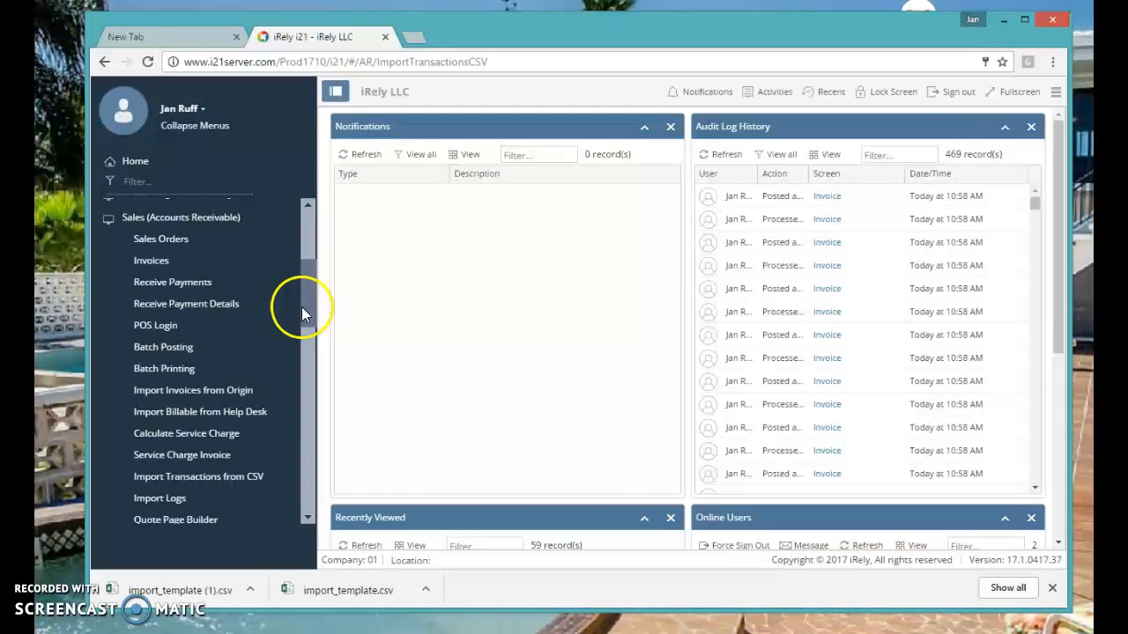
Step: Choose Invoices under Sales in the left menu
scroll("up", 3)
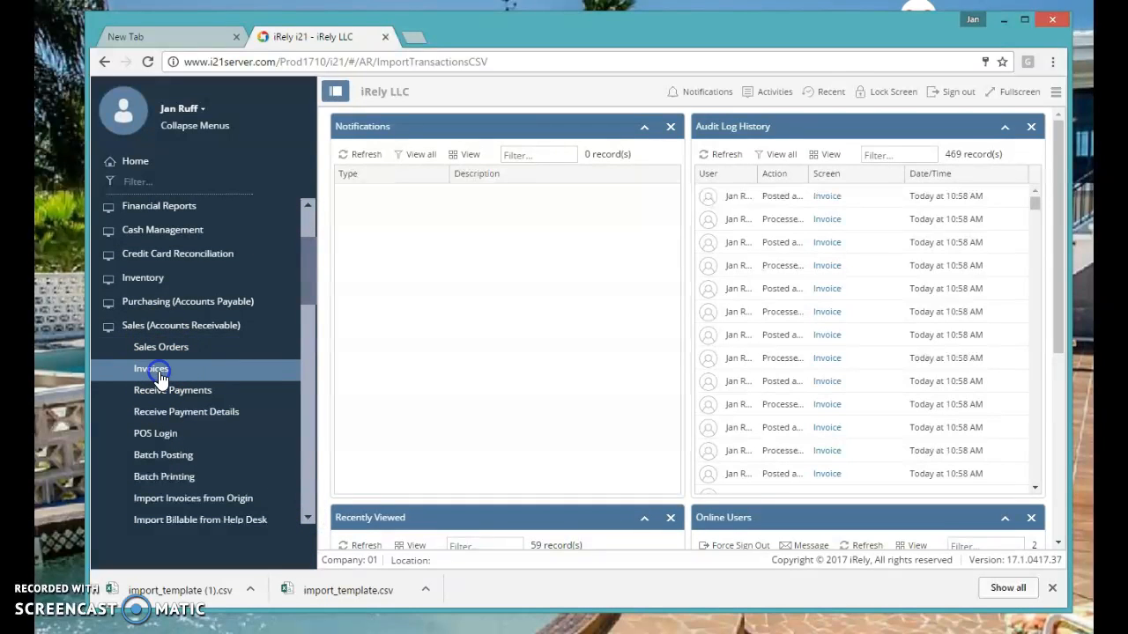
left_click(150, 368)
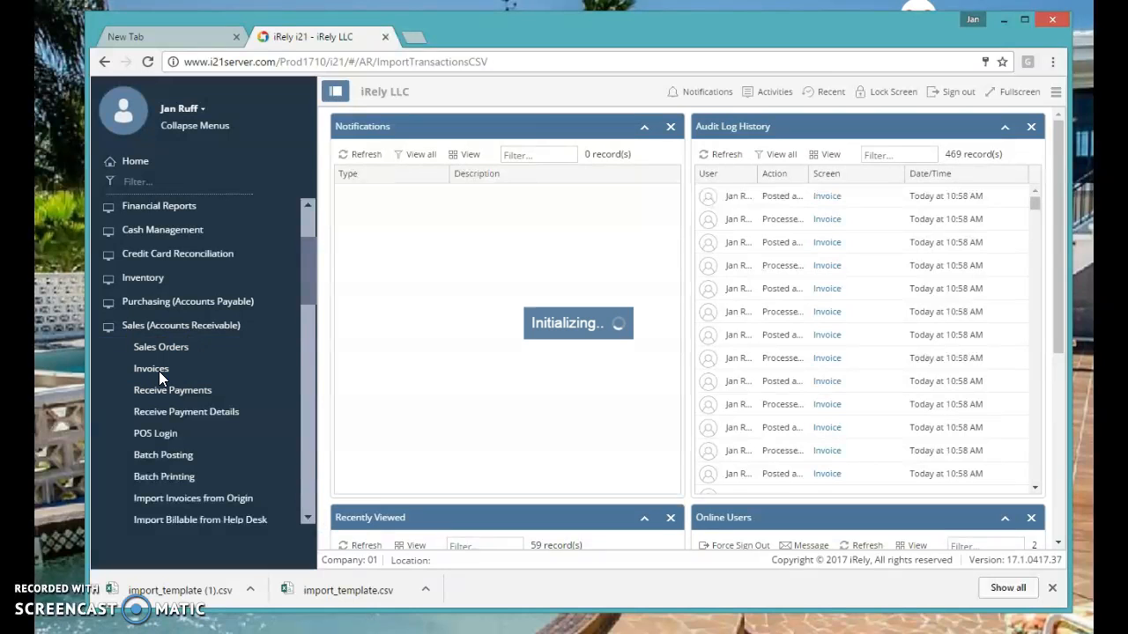
Step: Scroll the Invoice grid to the Posted column for invoices SI-480 to SI-486, then back
left_click(151, 368)
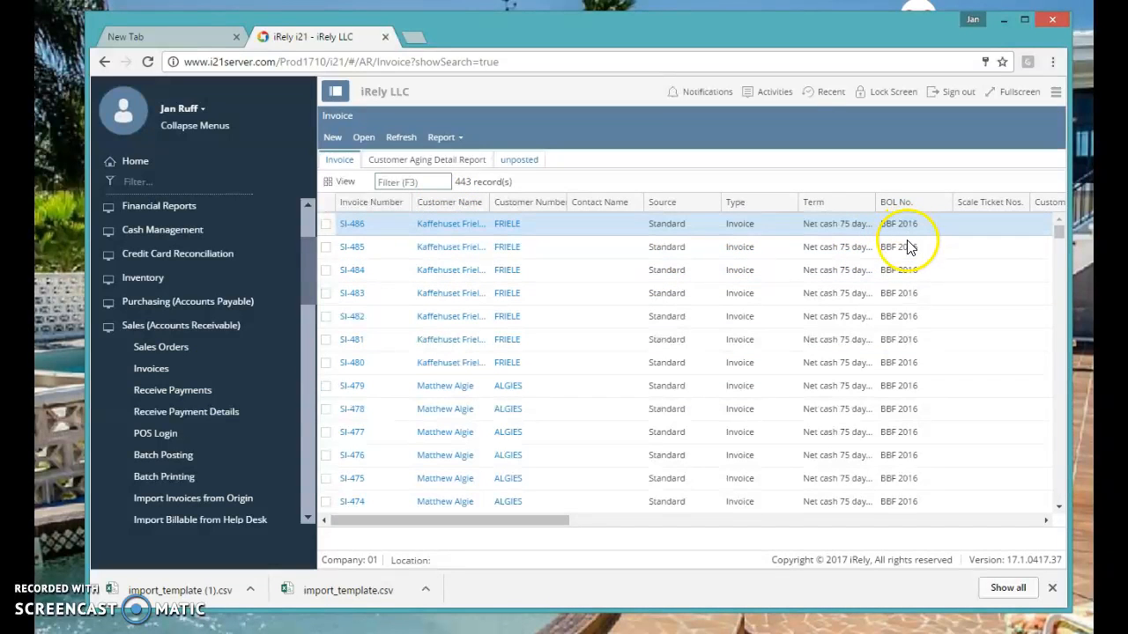
mouse_move(929, 225)
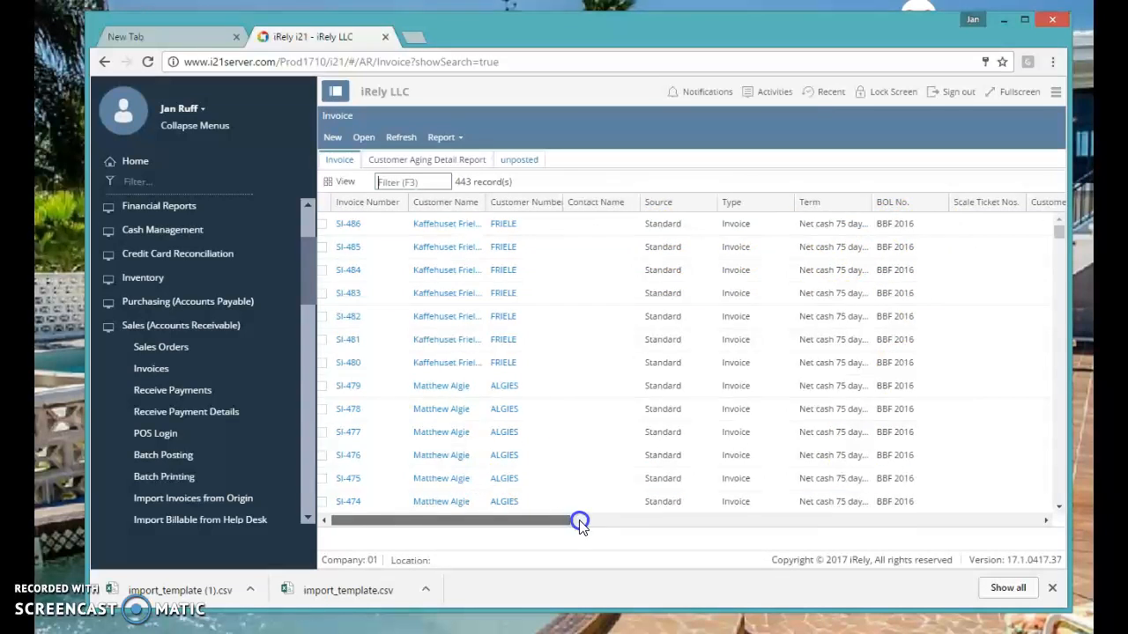
left_click_drag(580, 520, 659, 520)
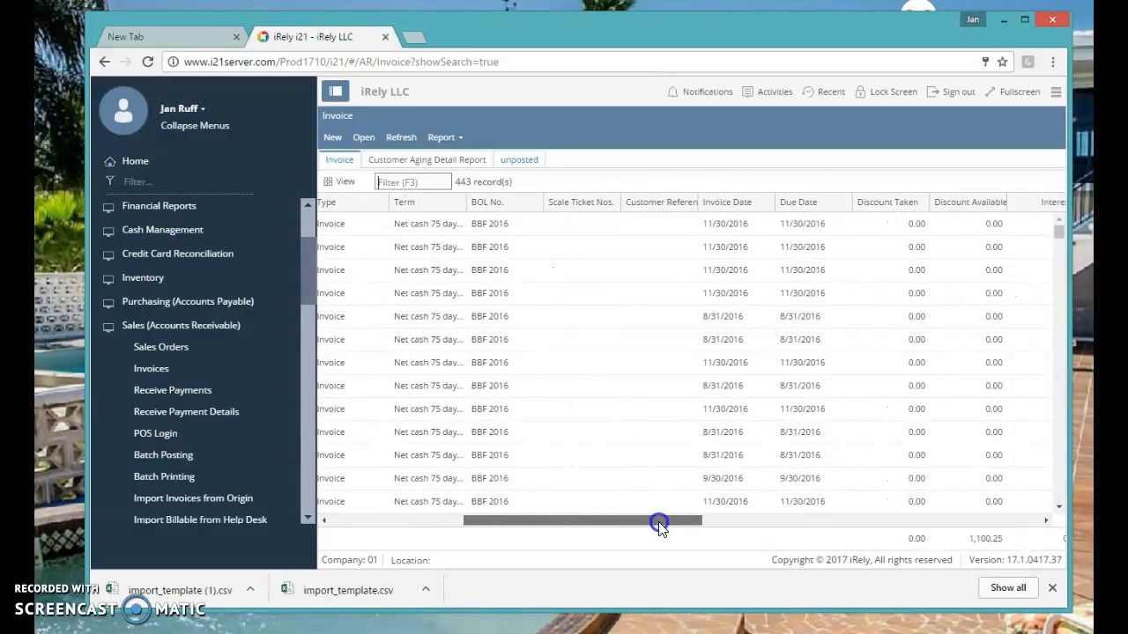
left_click_drag(659, 521, 864, 521)
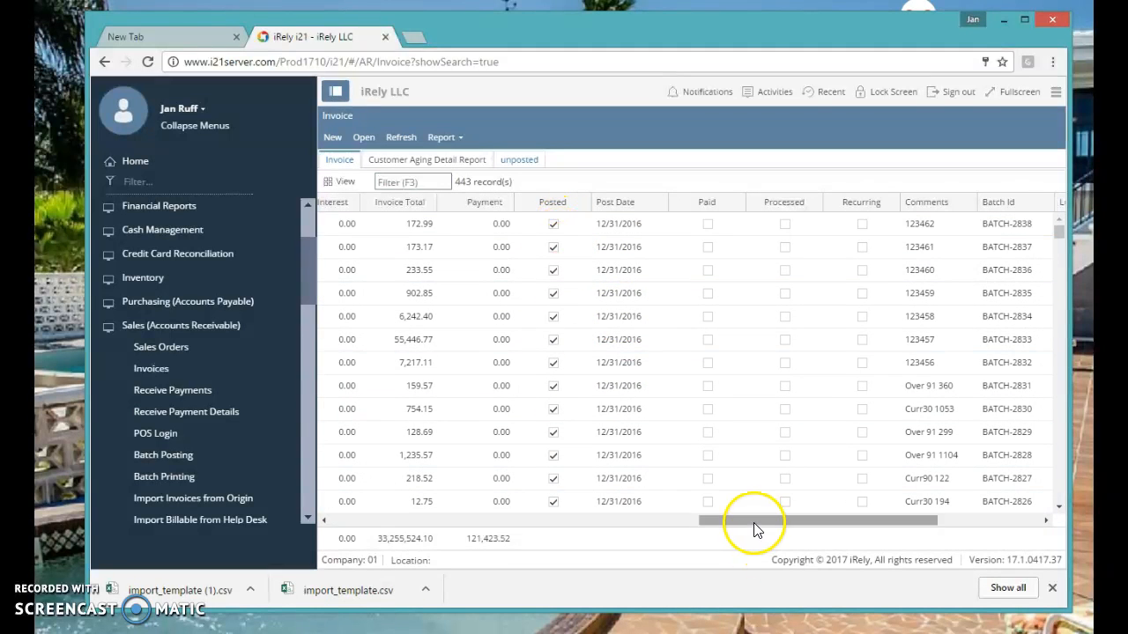
left_click_drag(757, 520, 335, 519)
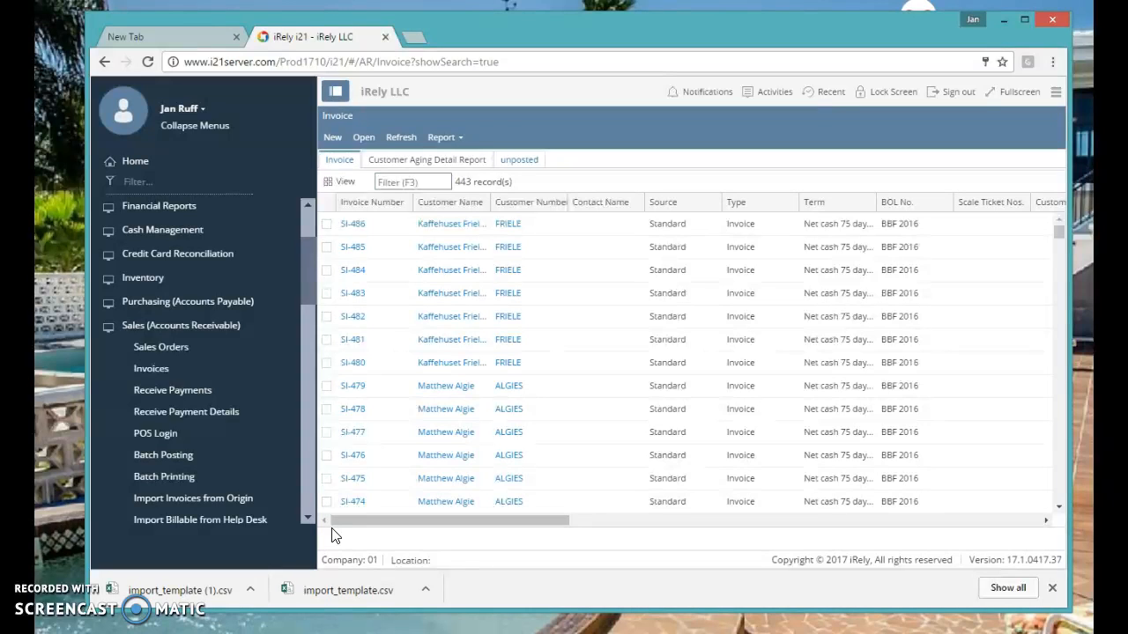
mouse_move(200, 590)
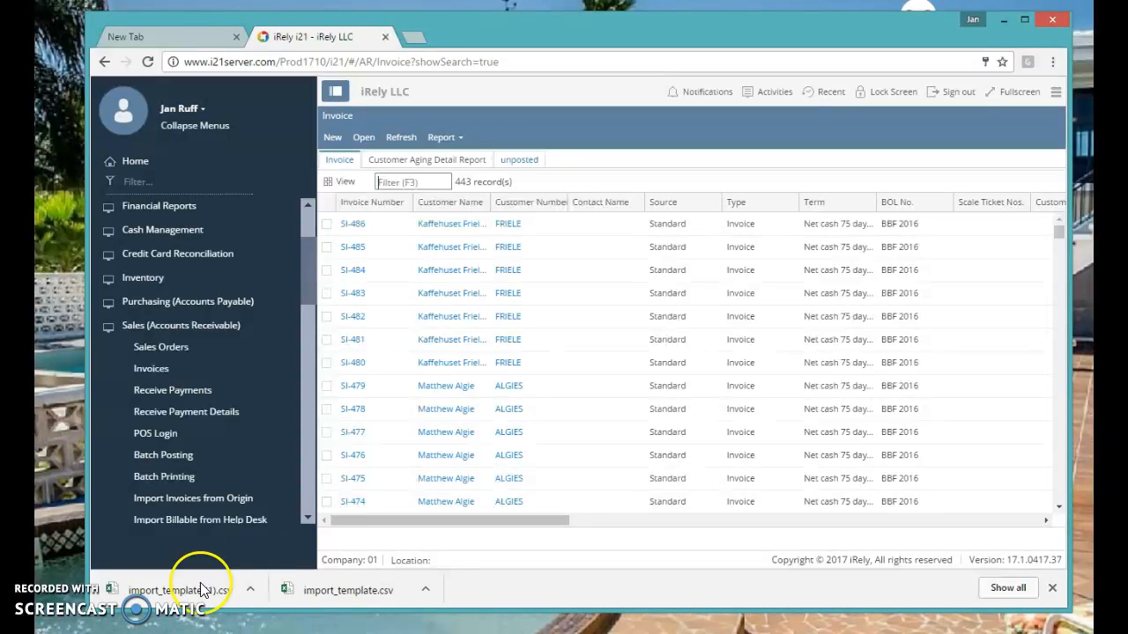